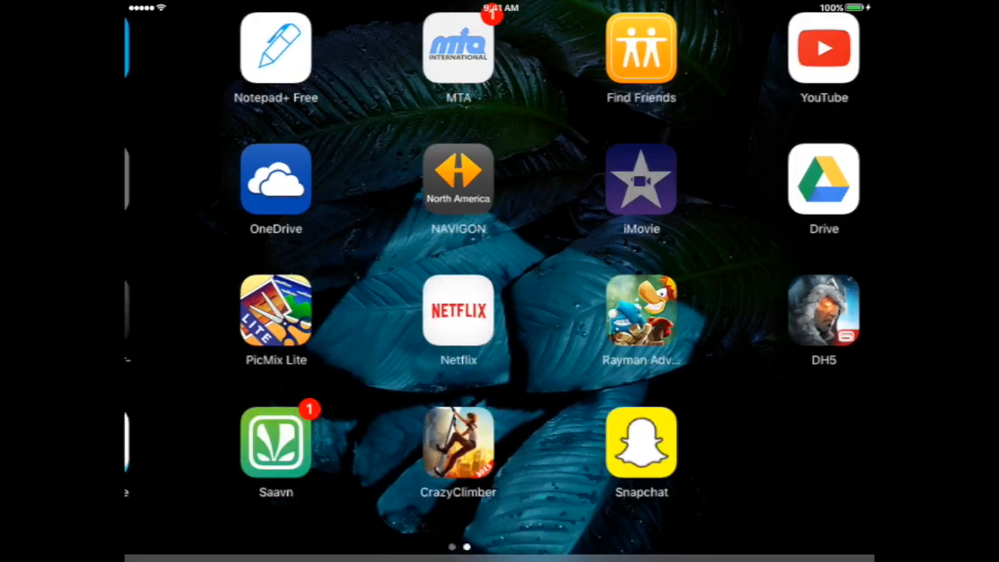
Create a new Movie project named My Movie with the default Modern theme.
click(640, 180)
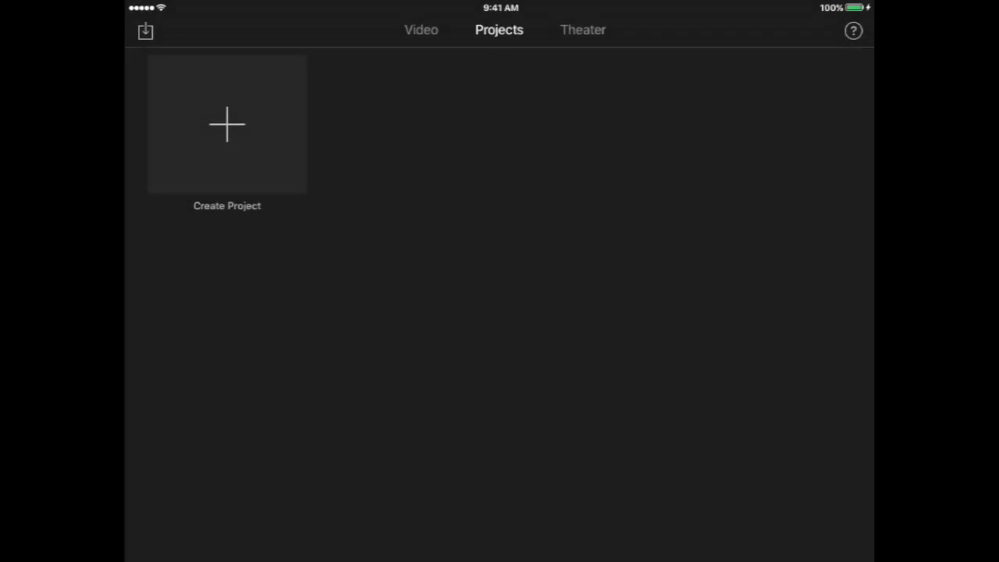
click(226, 125)
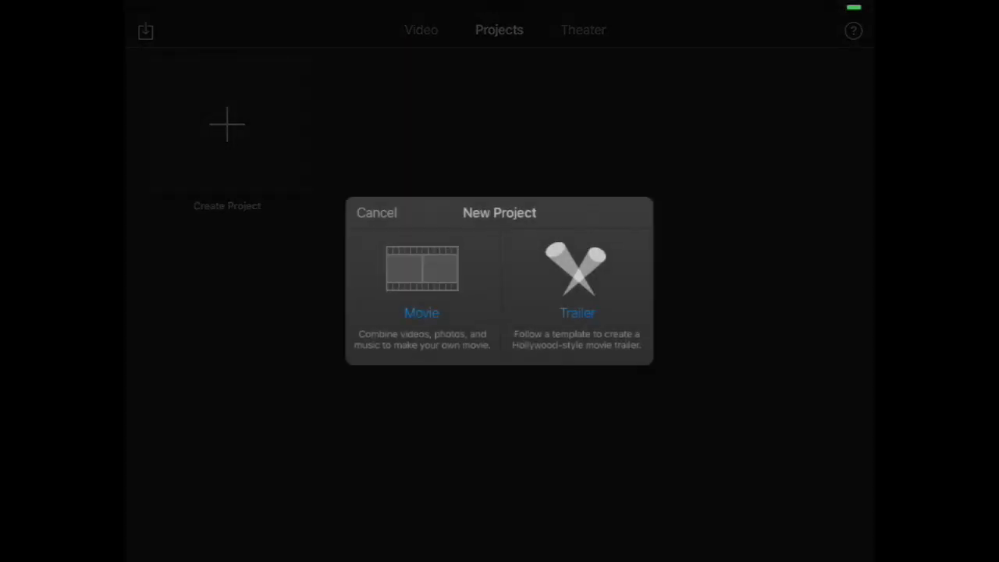
click(421, 269)
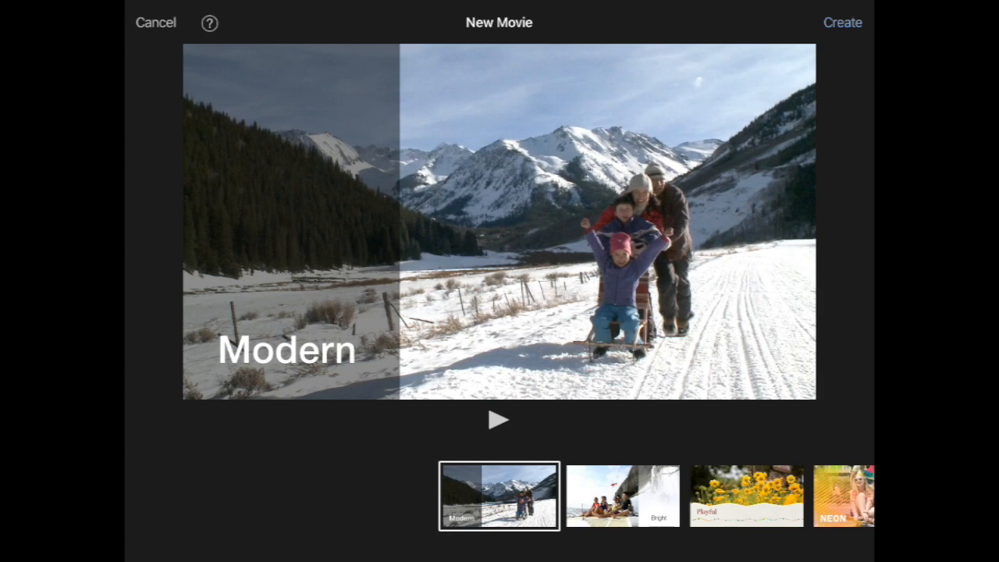
click(843, 22)
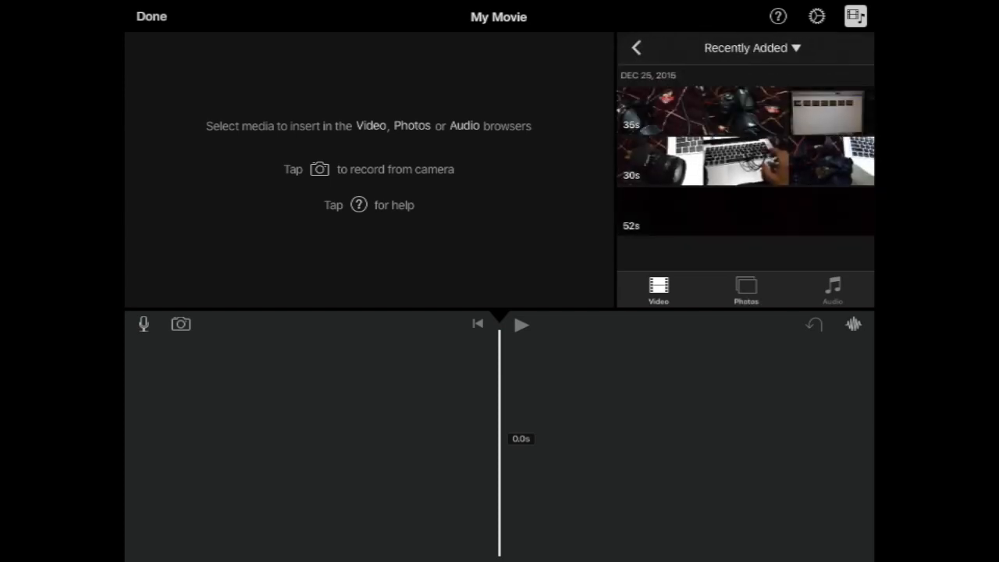
Add the floor photos from the Photos library as clips on the timeline.
click(746, 288)
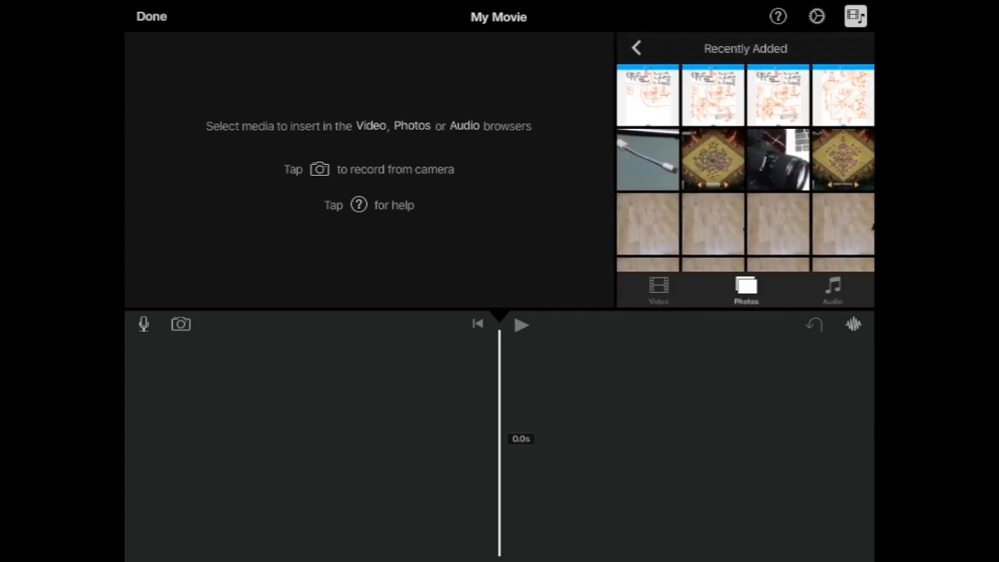
scroll(down, 3)
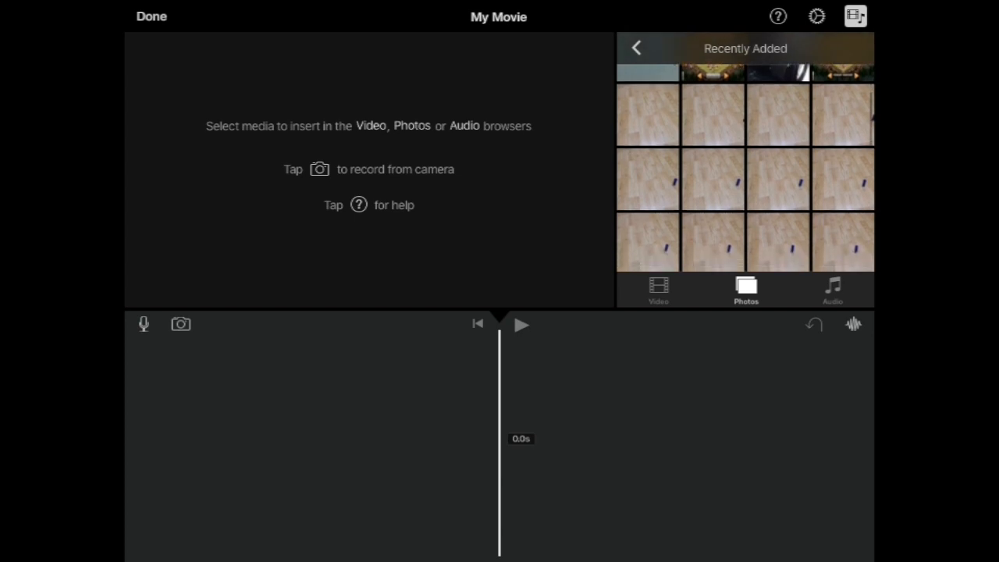
click(648, 116)
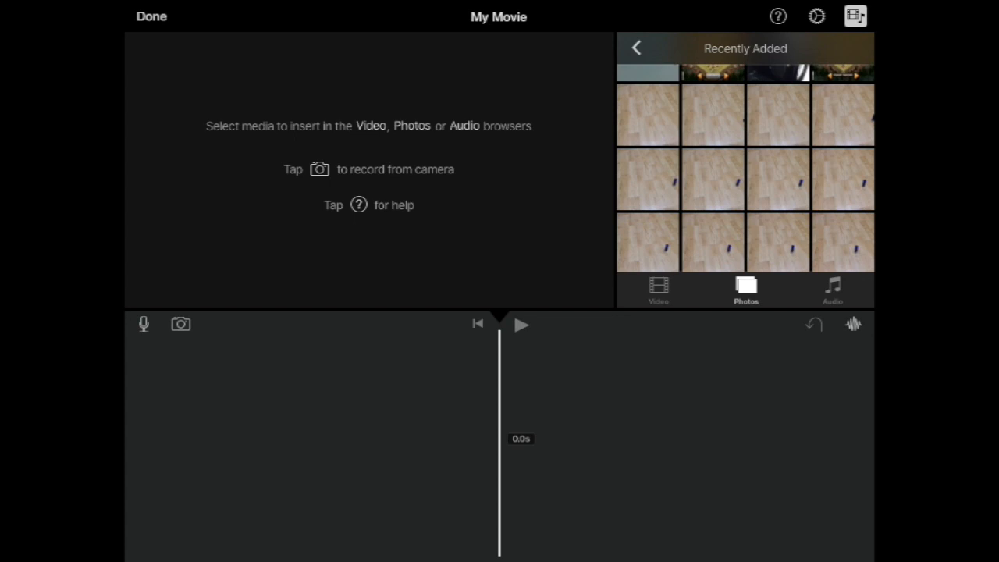
click(648, 97)
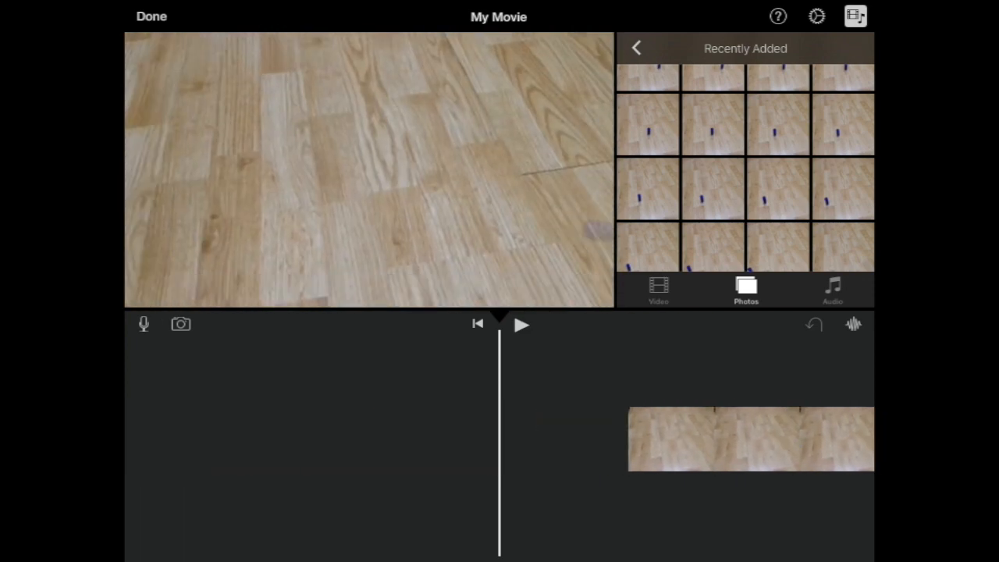
Disable Ken Burns on the first photo clip and trim it to about 0.3 seconds.
click(521, 325)
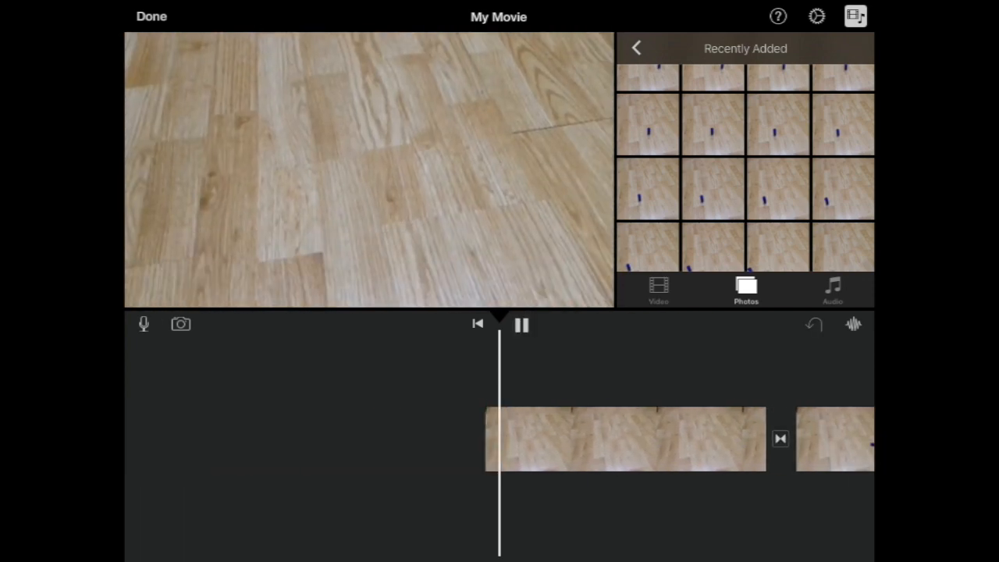
click(521, 324)
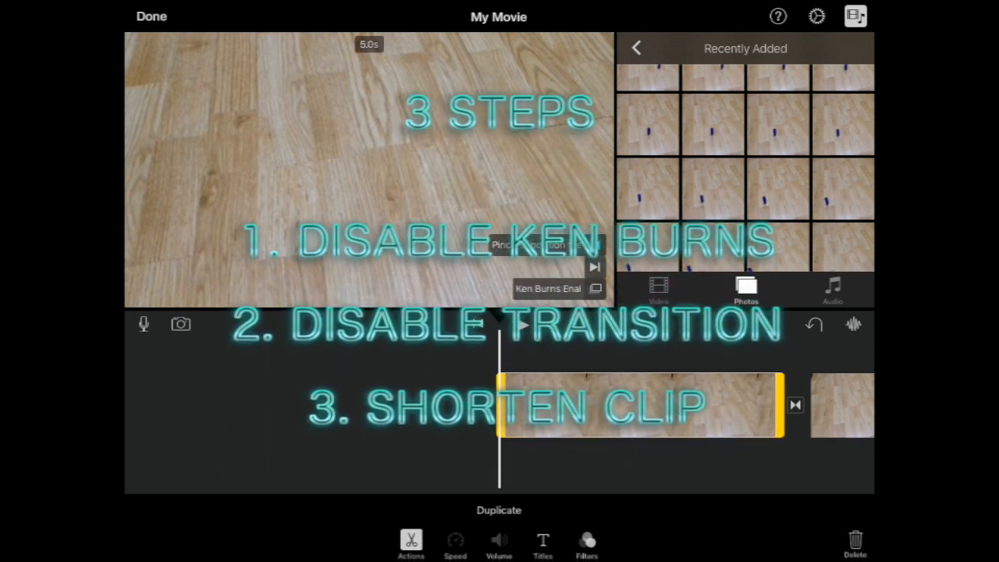
click(597, 287)
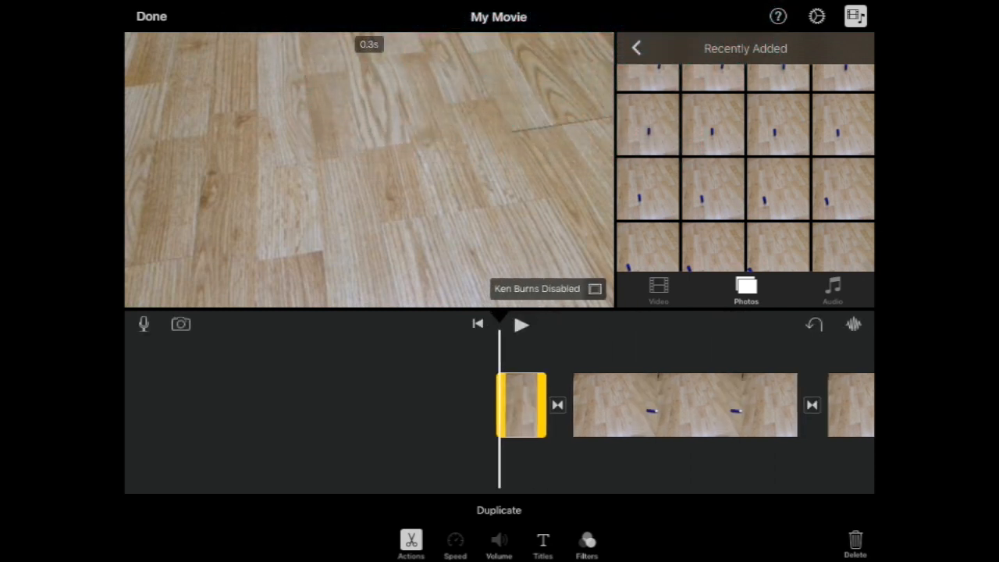
click(522, 325)
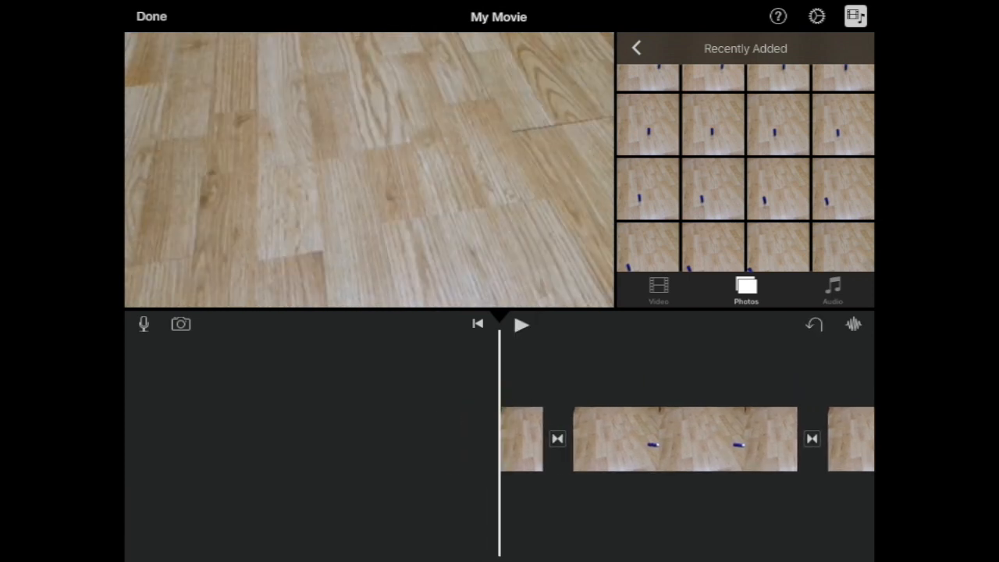
Set the first transition to None and shorten the second clip to its 0.3-second minimum.
click(558, 437)
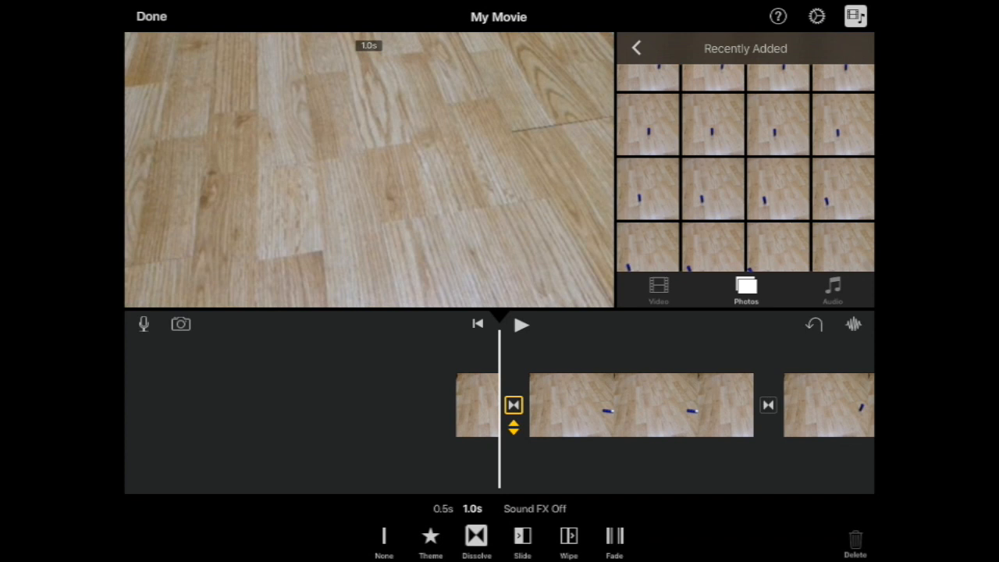
click(384, 538)
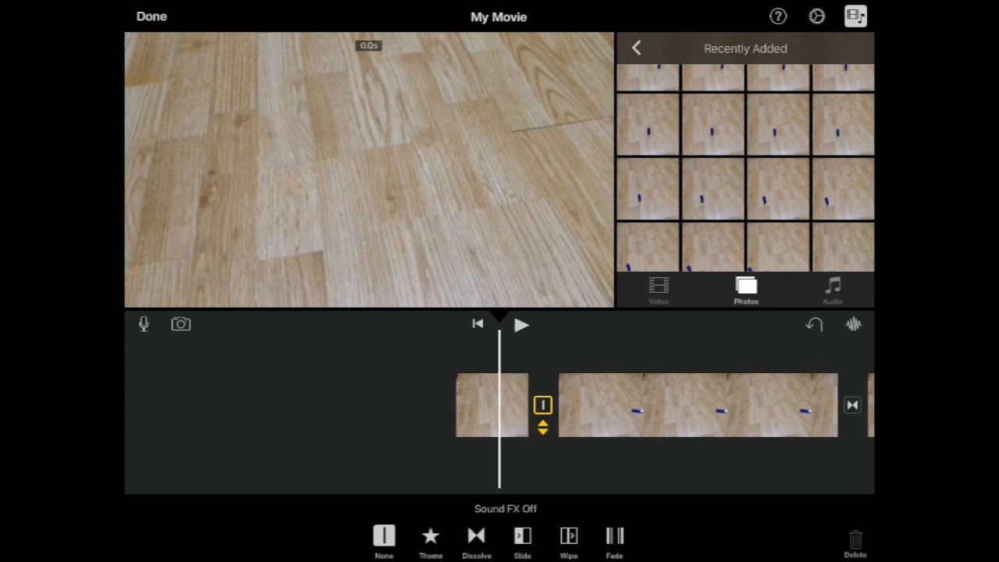
click(492, 406)
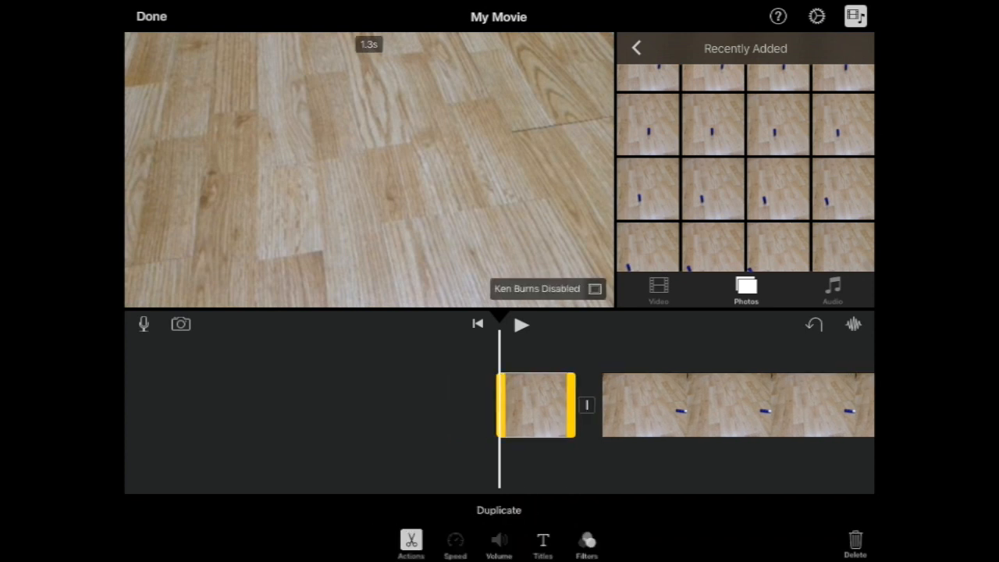
drag(575, 406, 547, 406)
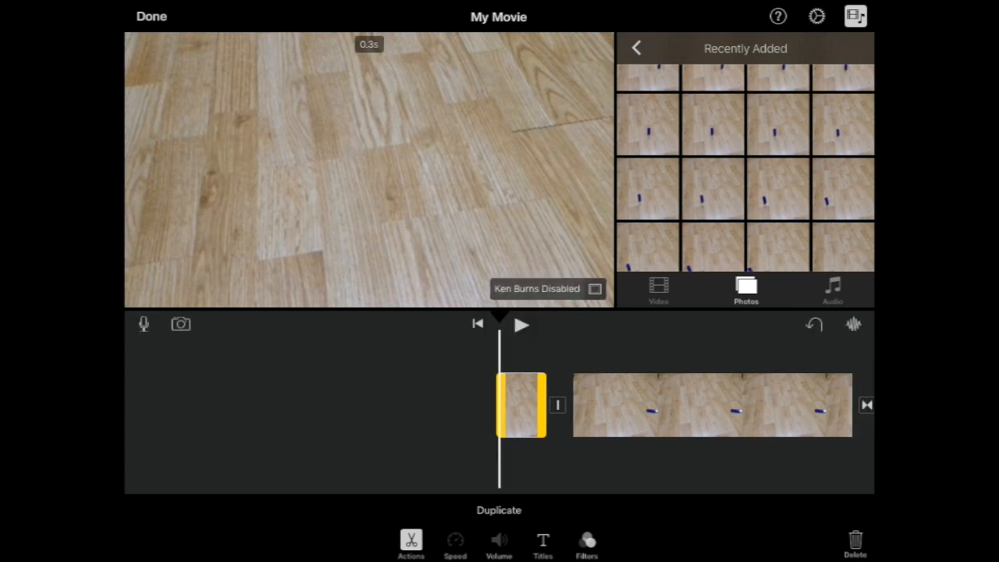
click(522, 325)
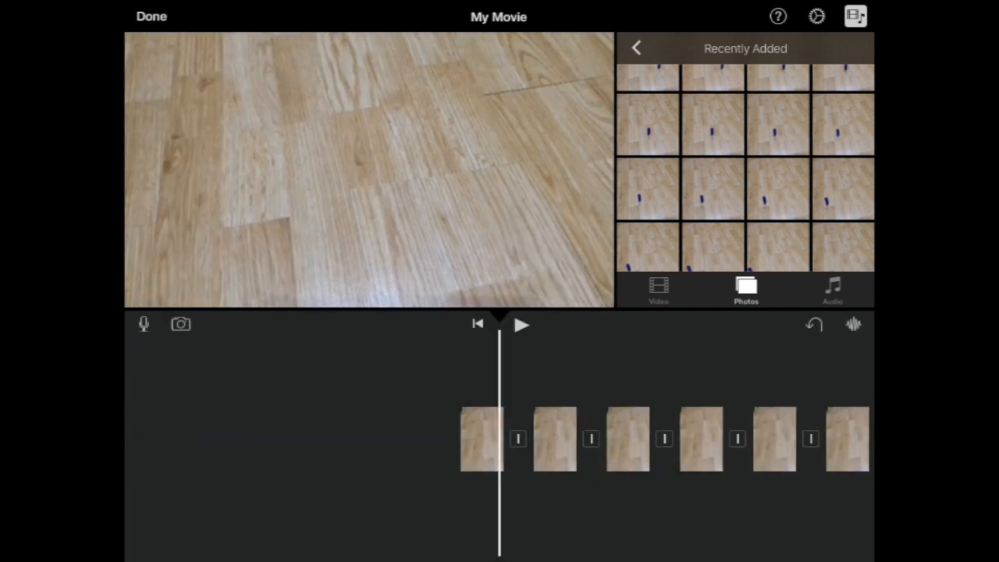
Set a later transition between photo clips to None.
click(481, 438)
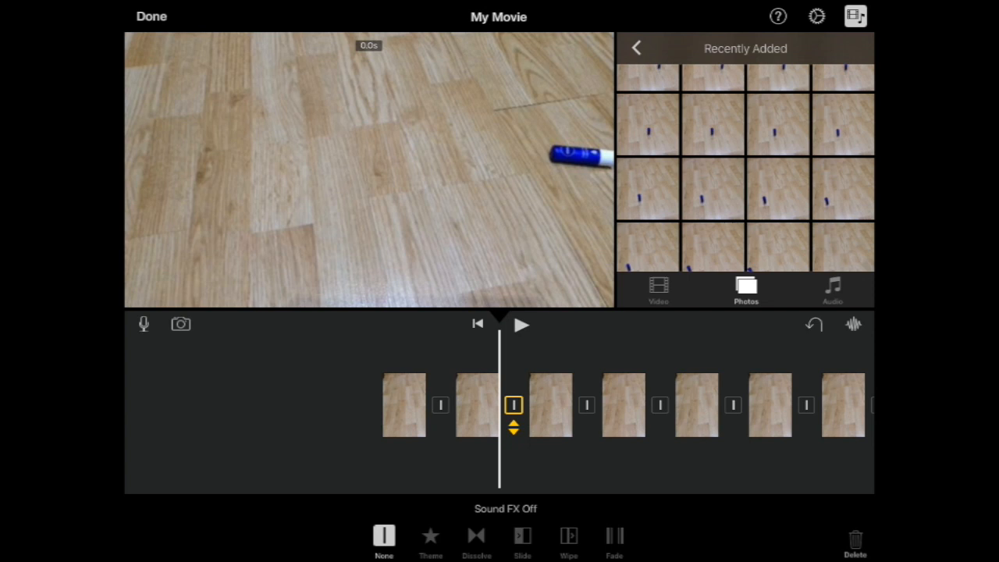
click(481, 405)
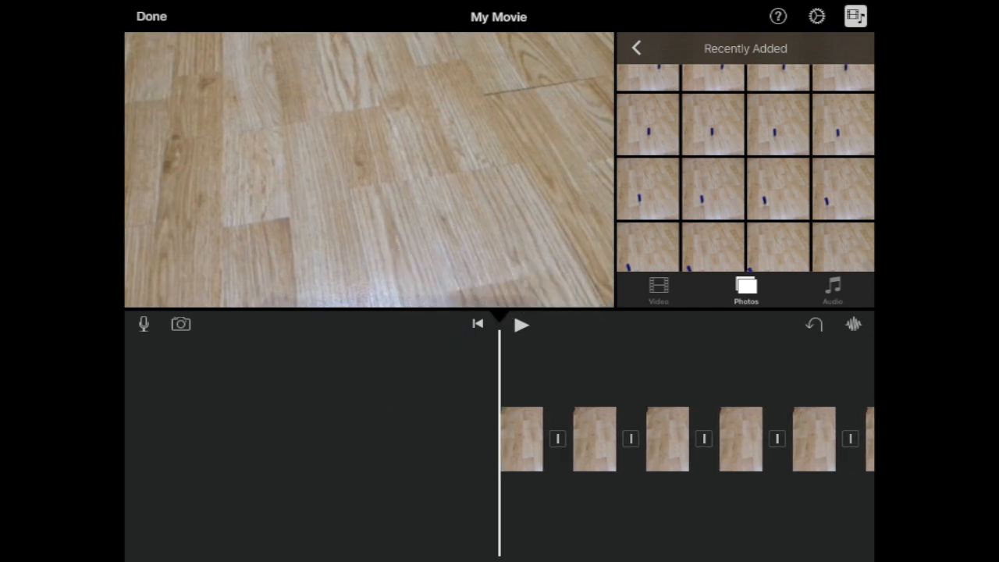
Play the stop-motion movie through to its end at about 17.5 seconds.
click(522, 325)
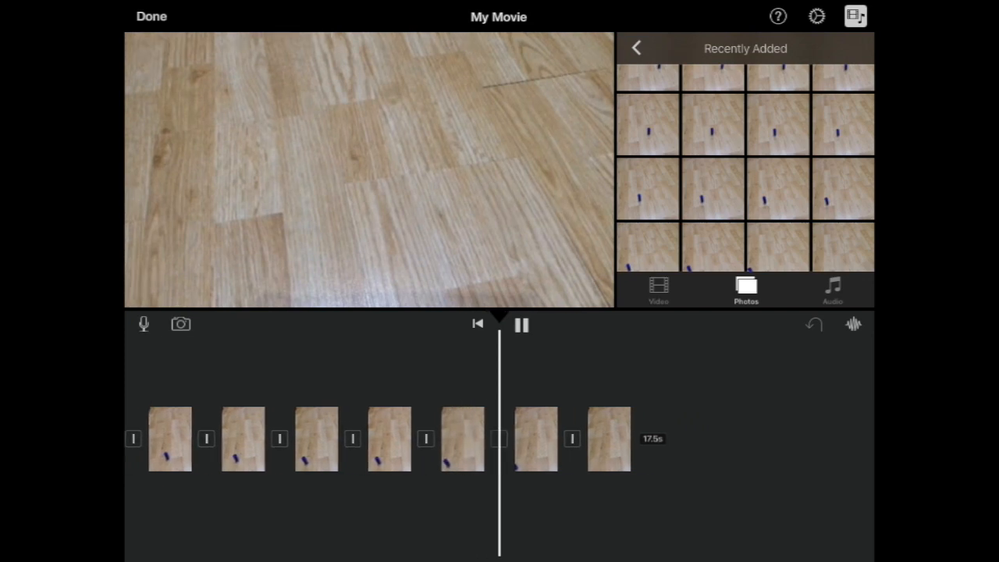
click(522, 325)
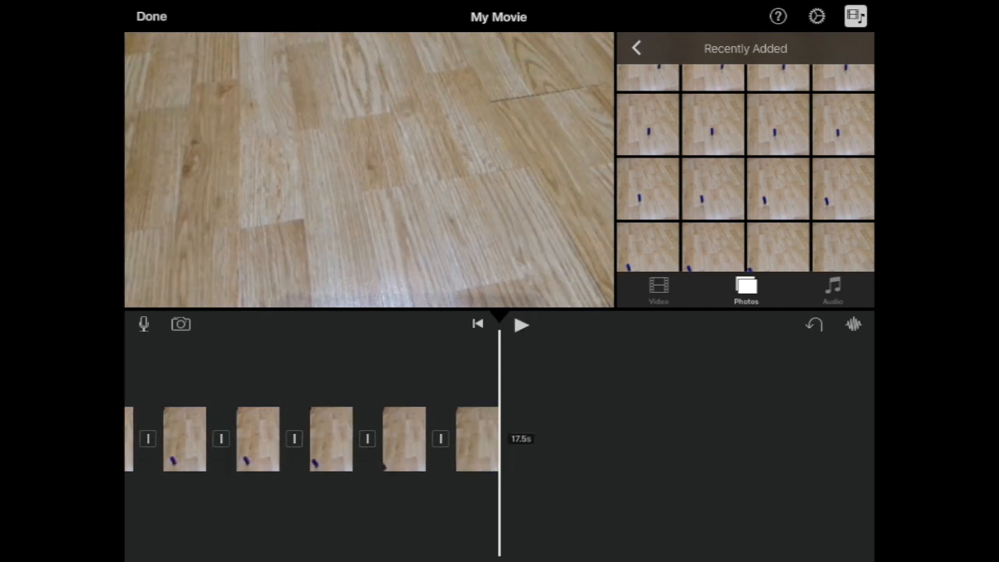